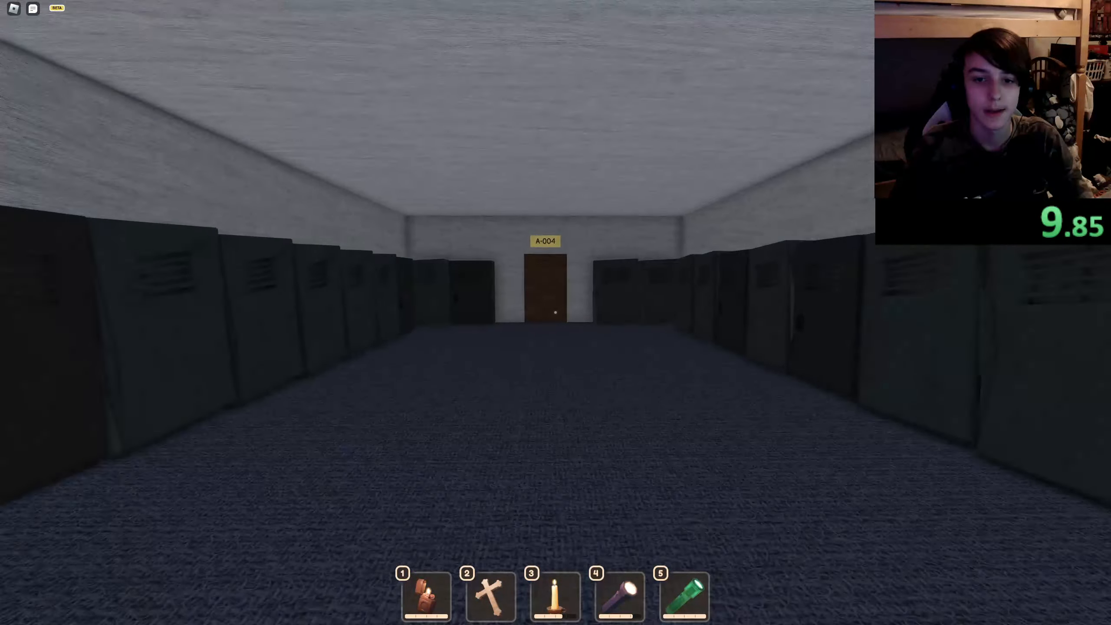
# Walk down the locker-lined corridor toward door A-004
pyautogui.press('w')
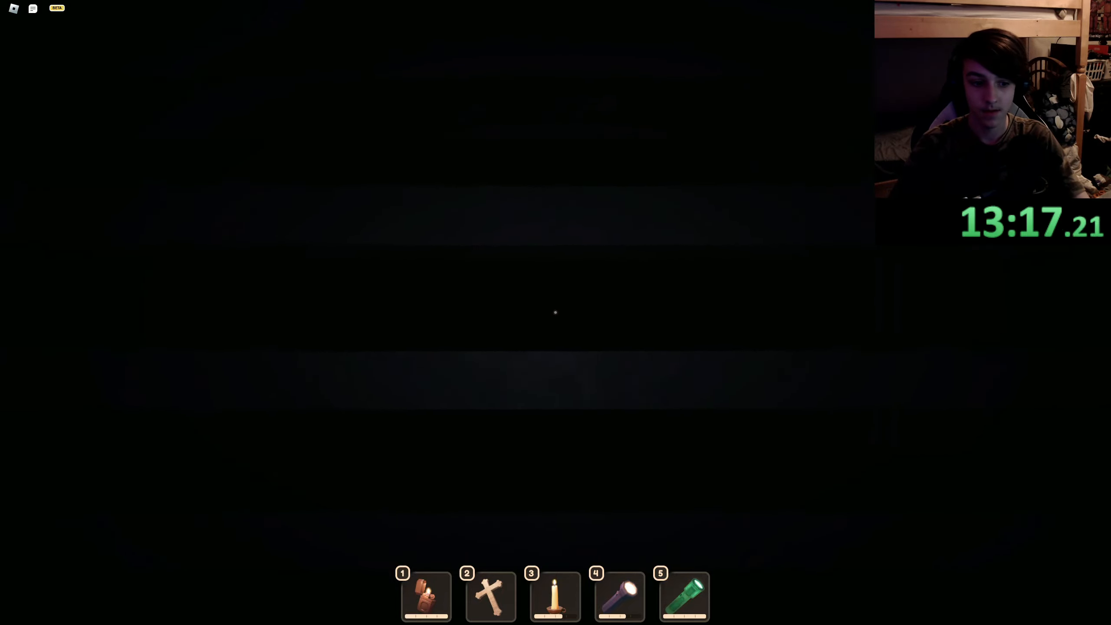
# Keep moving forward through the pitch-dark rooms
pyautogui.press('4')
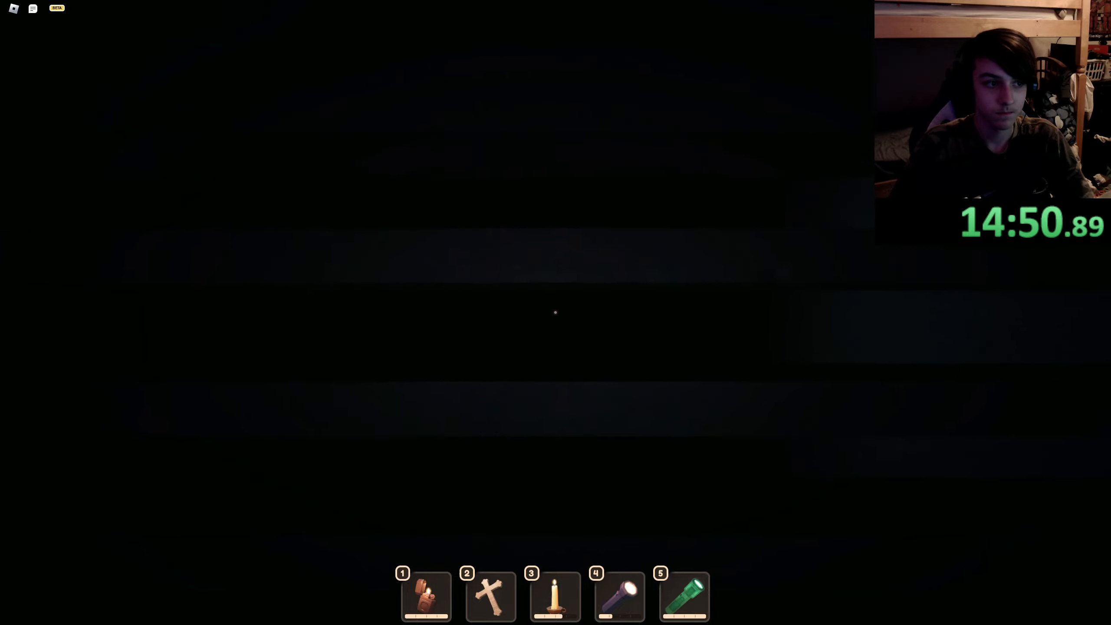
pyautogui.press('4')
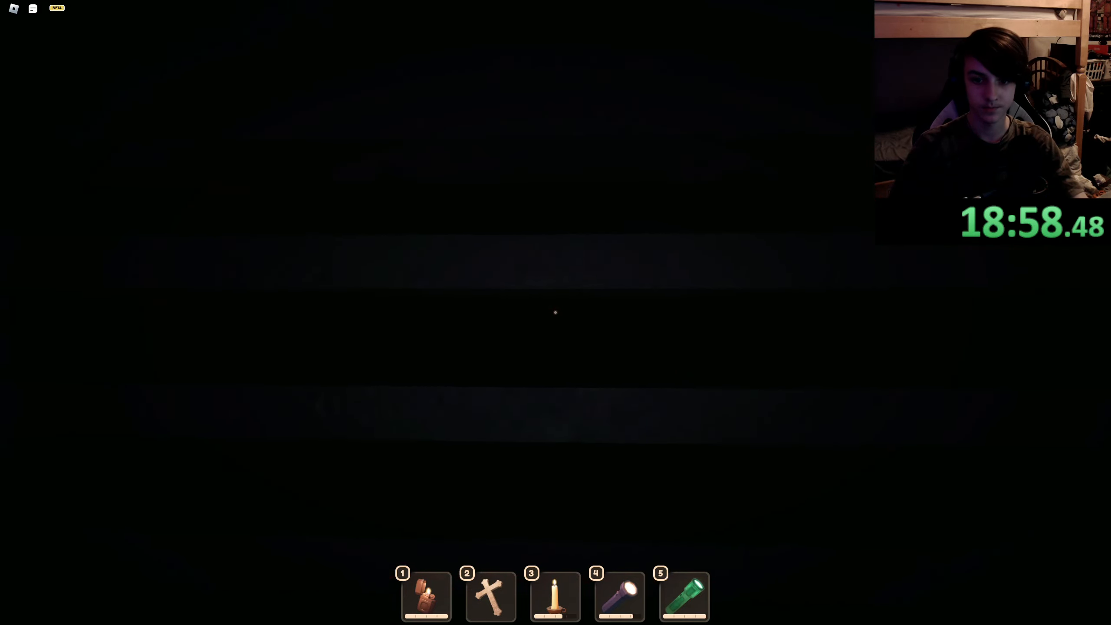
# Continue through the unlit rooms as the run timer passes 1:24
pyautogui.press('4')
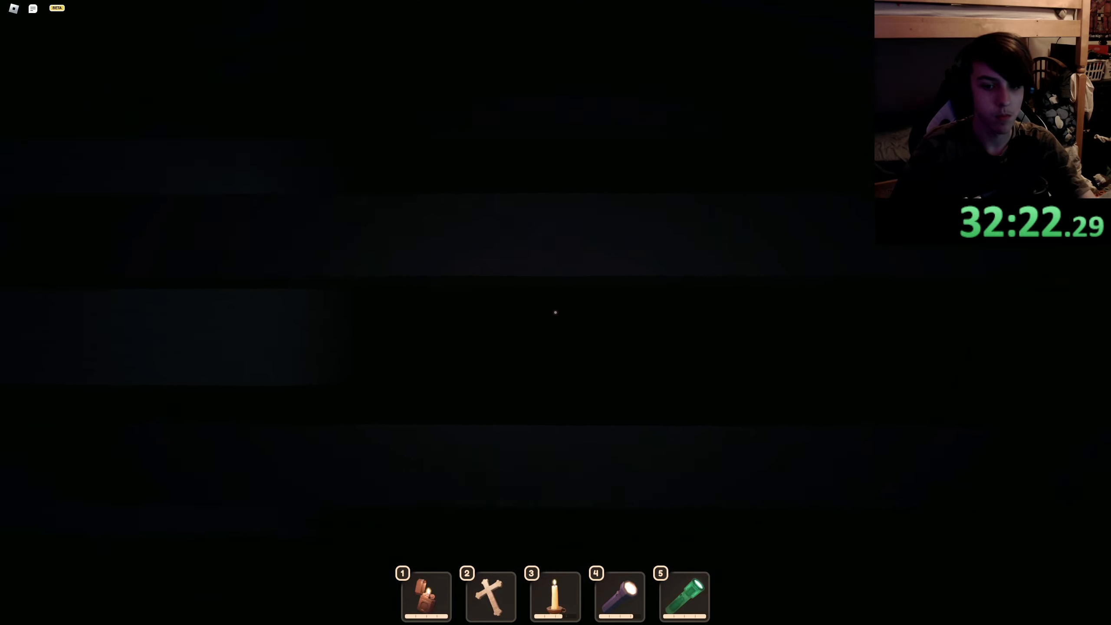
pyautogui.press('4')
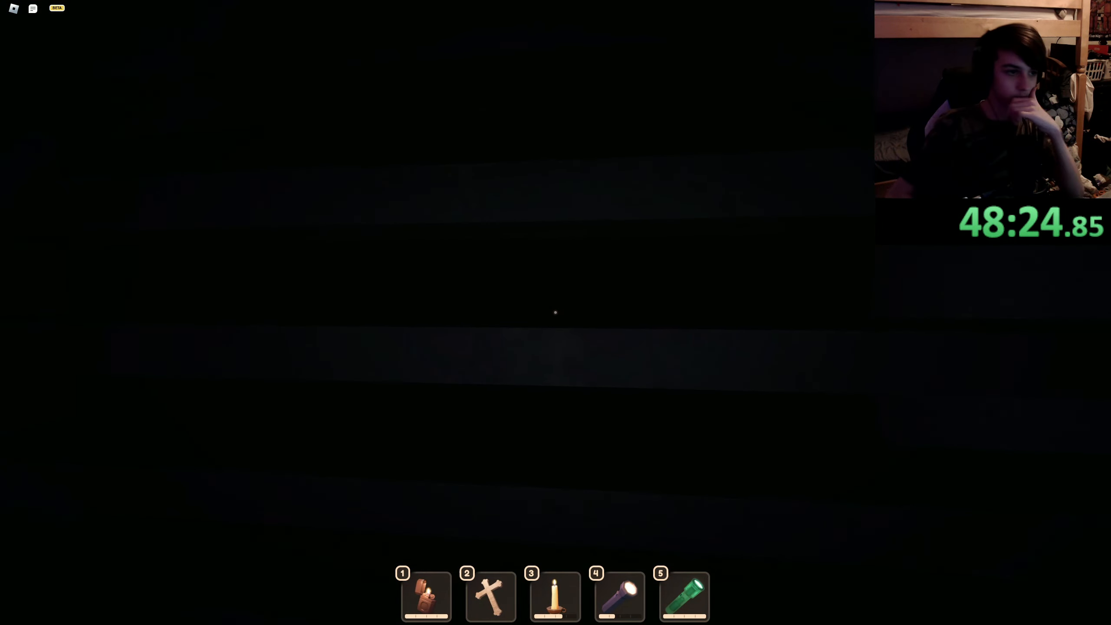
pyautogui.press('4')
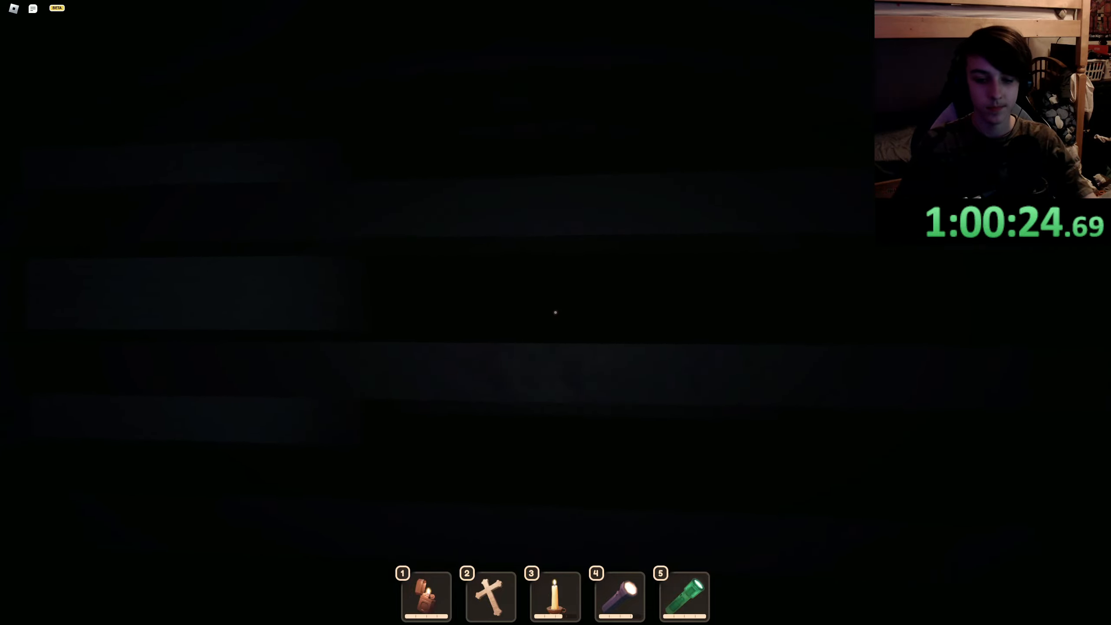
pyautogui.press('4')
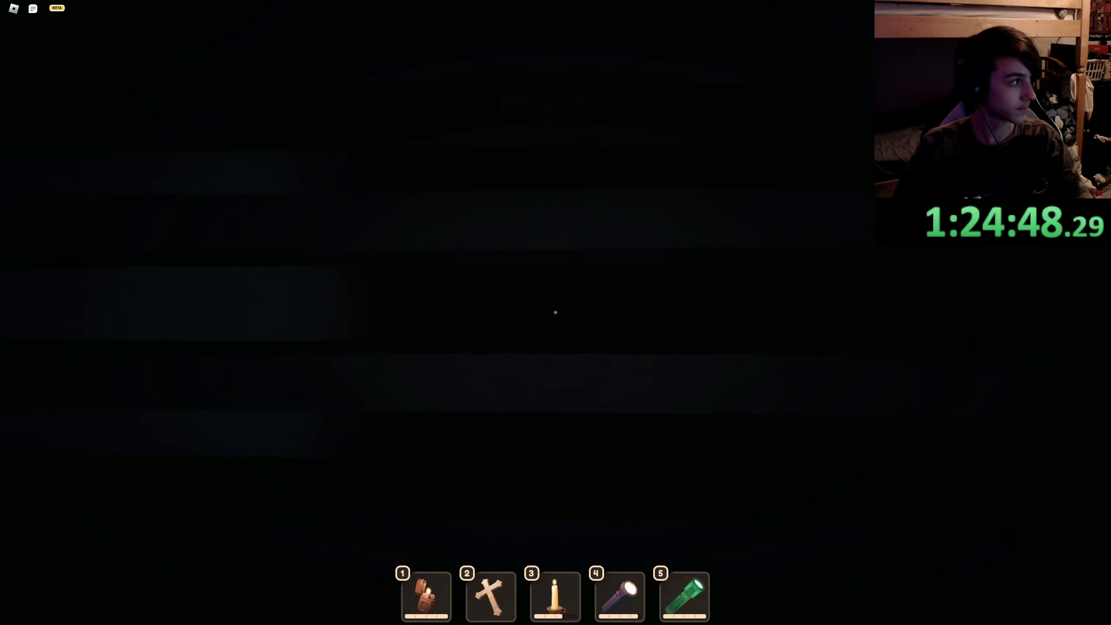
# Equip the flashlight to light the room and reach the locker
pyautogui.press('4')
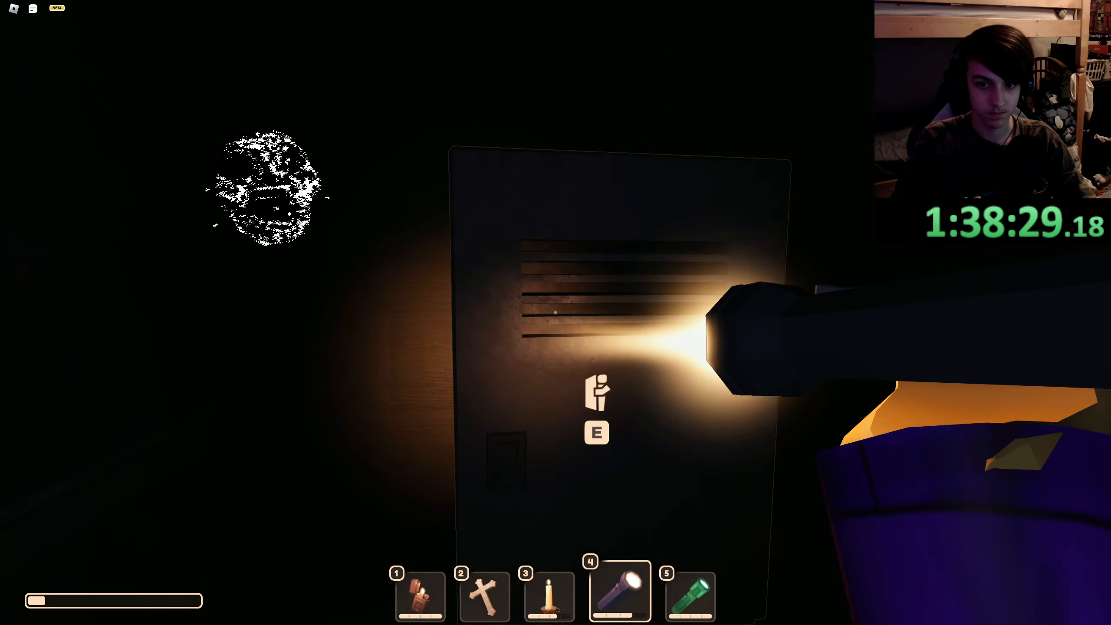
# Navigate The Rooms toward the final wooden exit door
pyautogui.press('e')
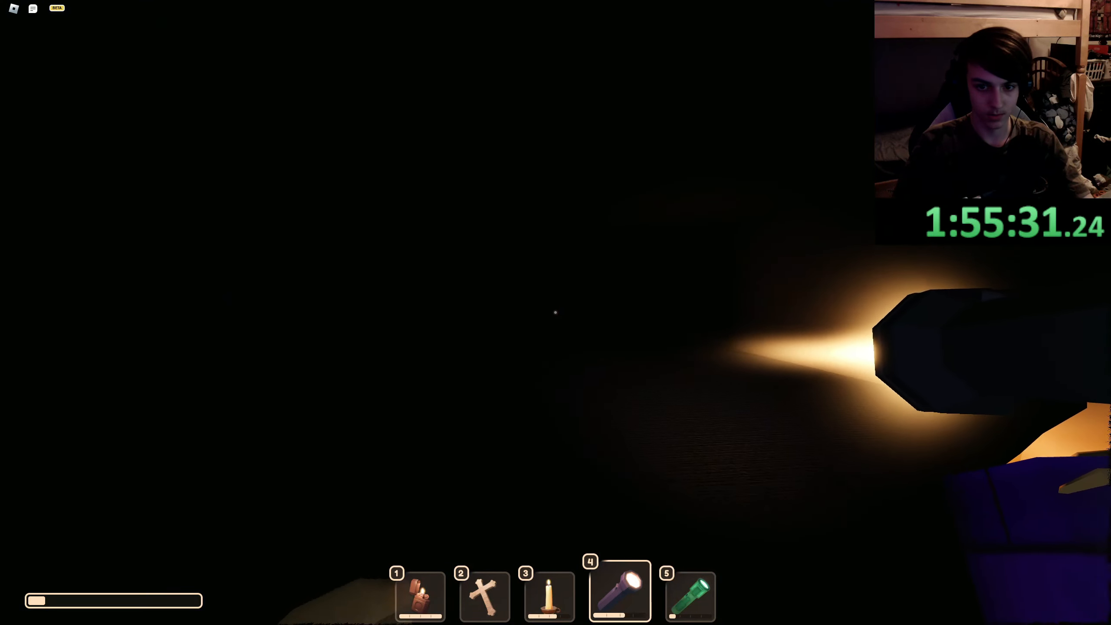
pyautogui.moveTo(554, 312)
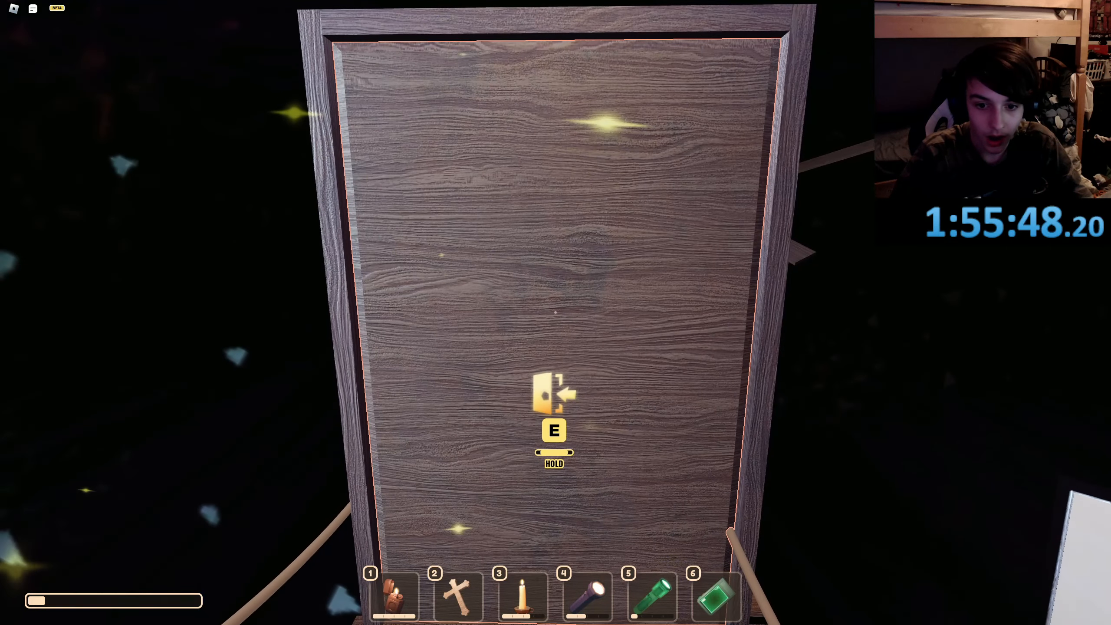
# Open the exit door and enter the hotel bunk-bed room
pyautogui.press('e')
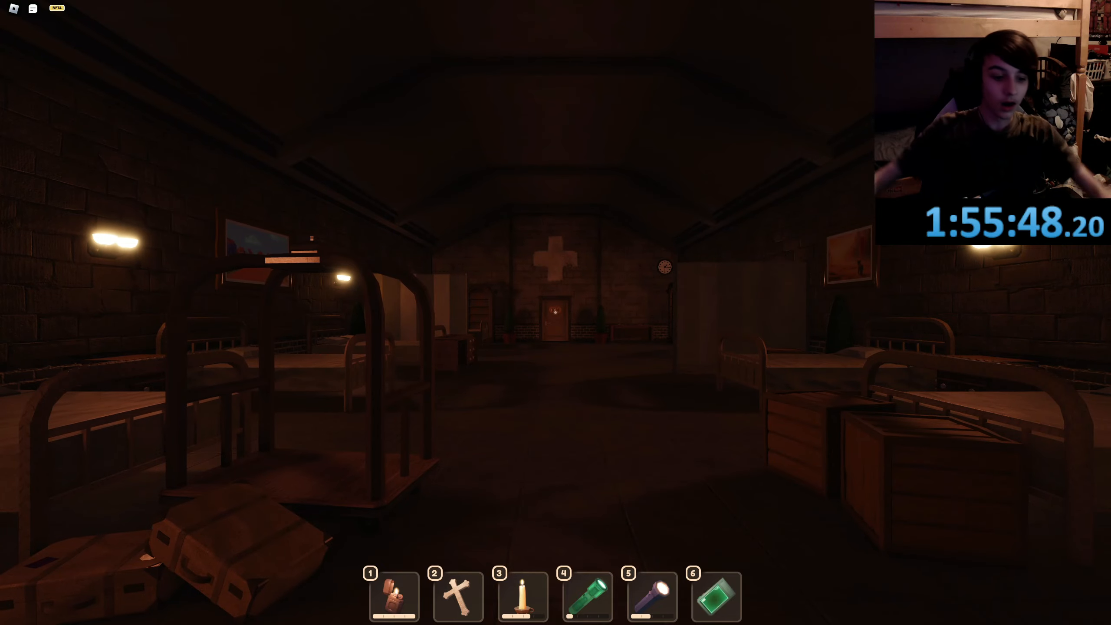
# Take out the green flashlight, put it away, and head to the portrait hallway
pyautogui.press('4')
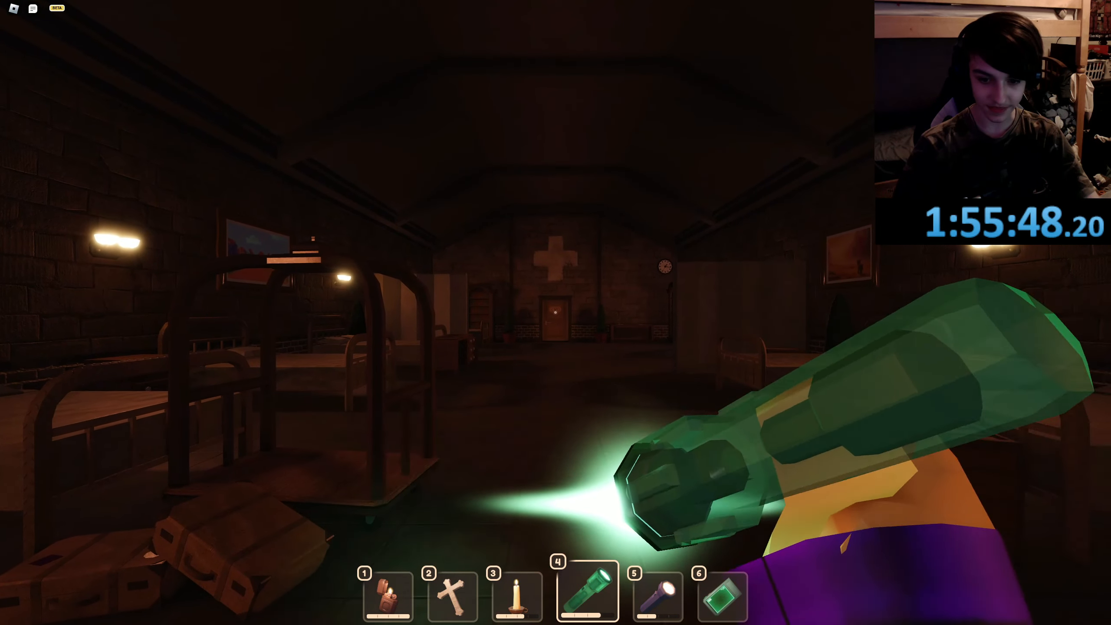
pyautogui.press('5')
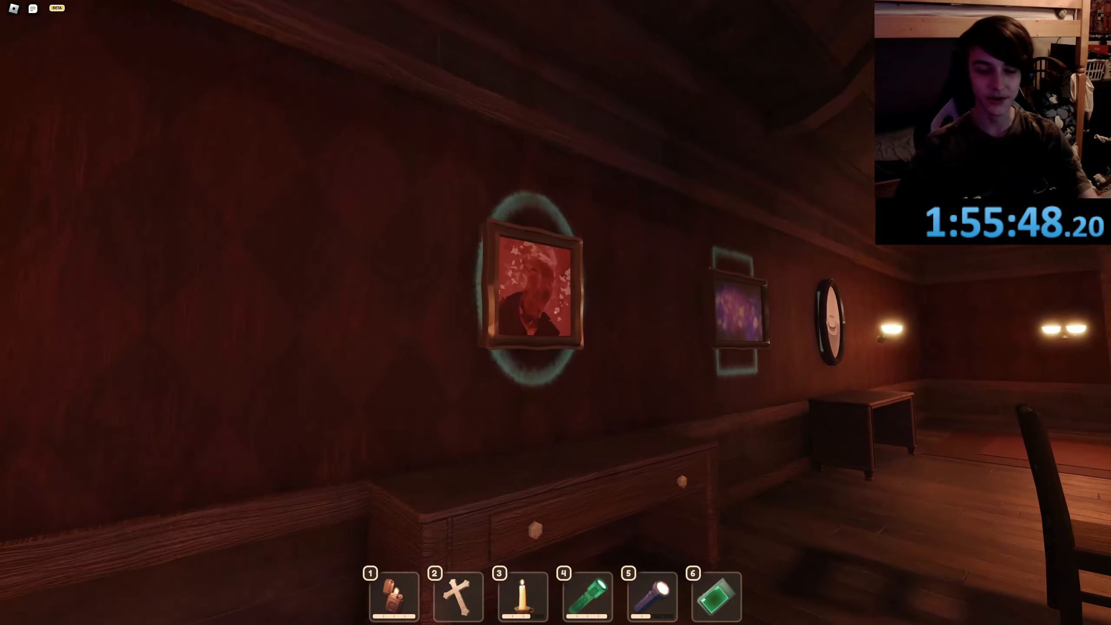
pyautogui.moveTo(556, 312)
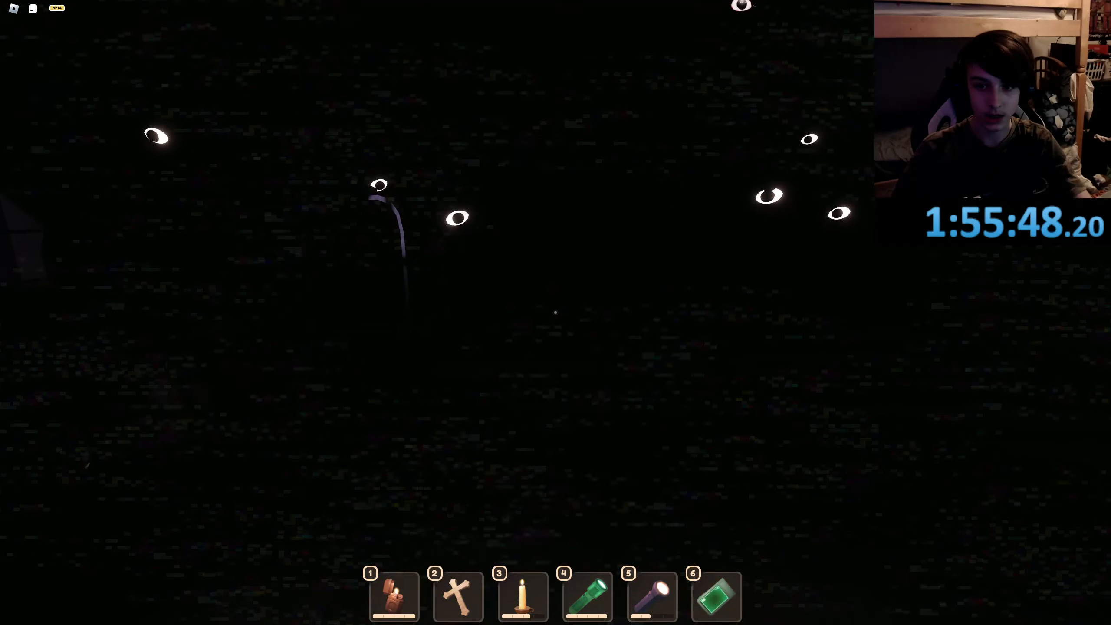
# Cross the eye-filled dark room to the open doorway
pyautogui.press('5')
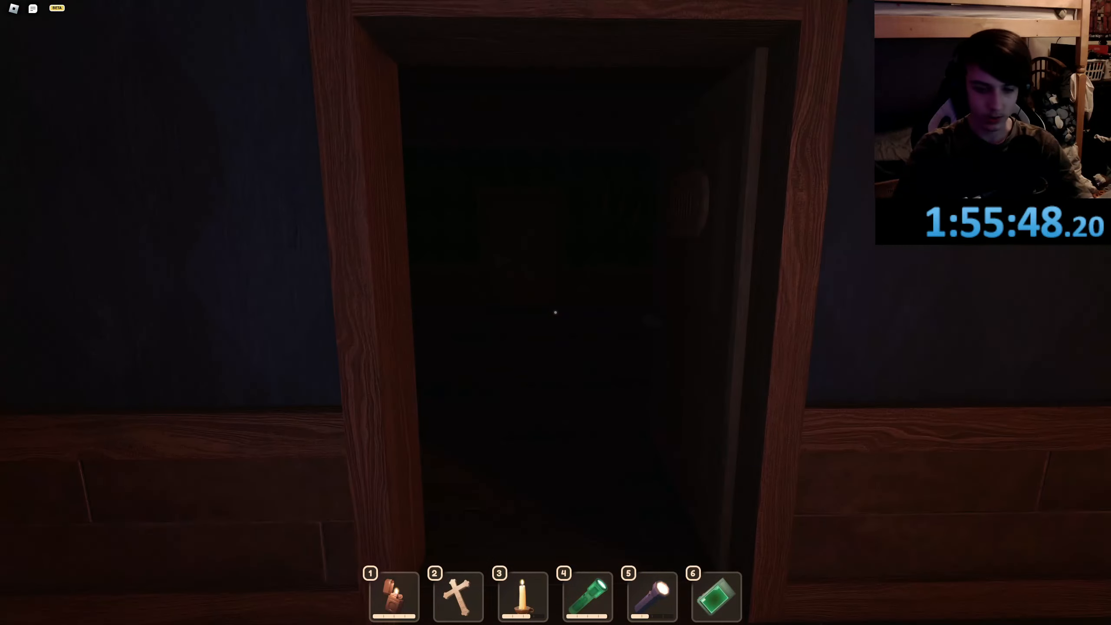
# Hold up the crucifix and pick up the room's key
pyautogui.press('6')
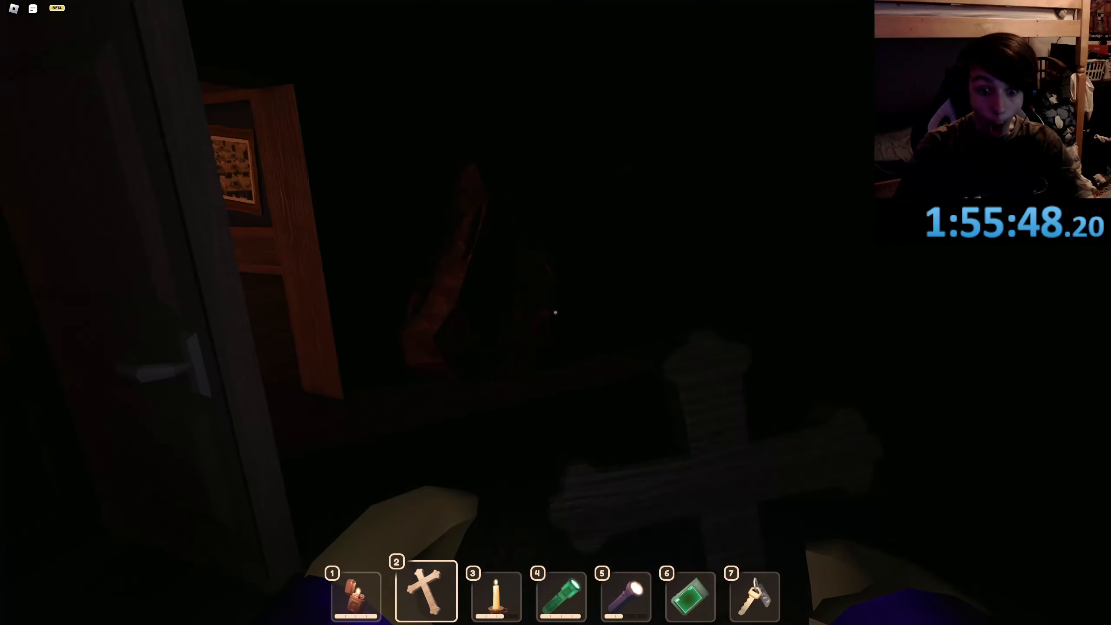
pyautogui.press('3')
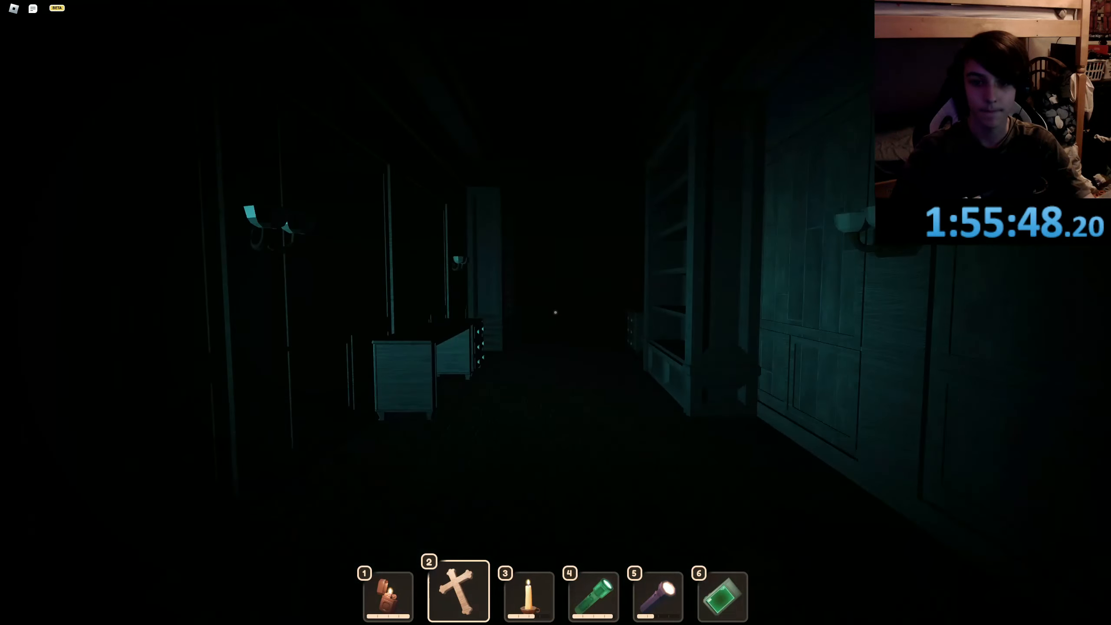
pyautogui.moveTo(553, 313)
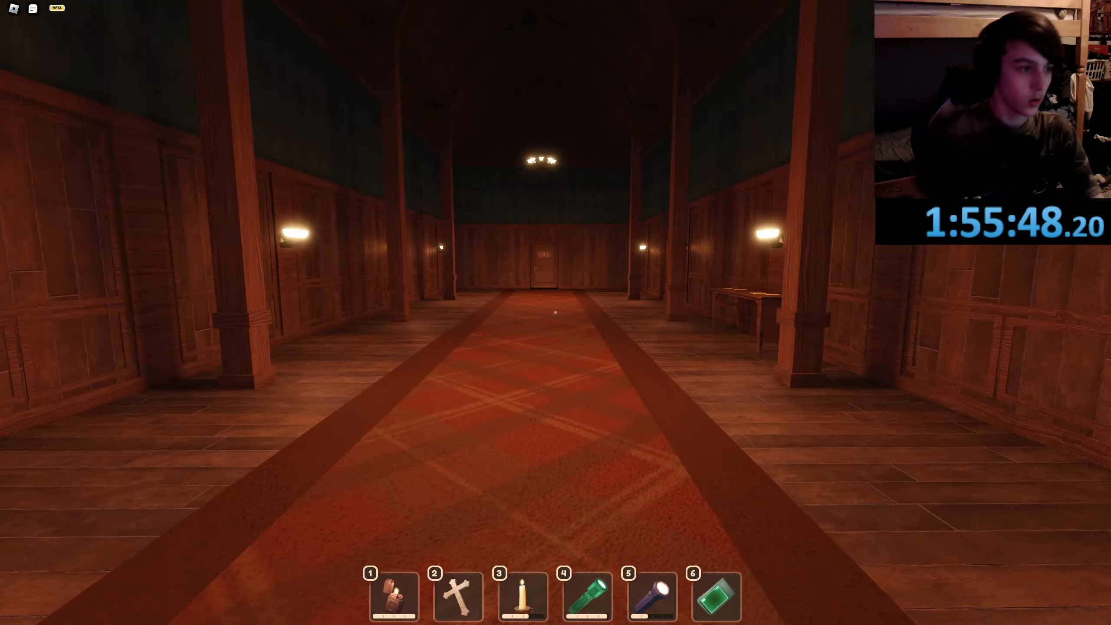
# Walk to the wooden wardrobe beside the hallway and hide inside
pyautogui.press('w')
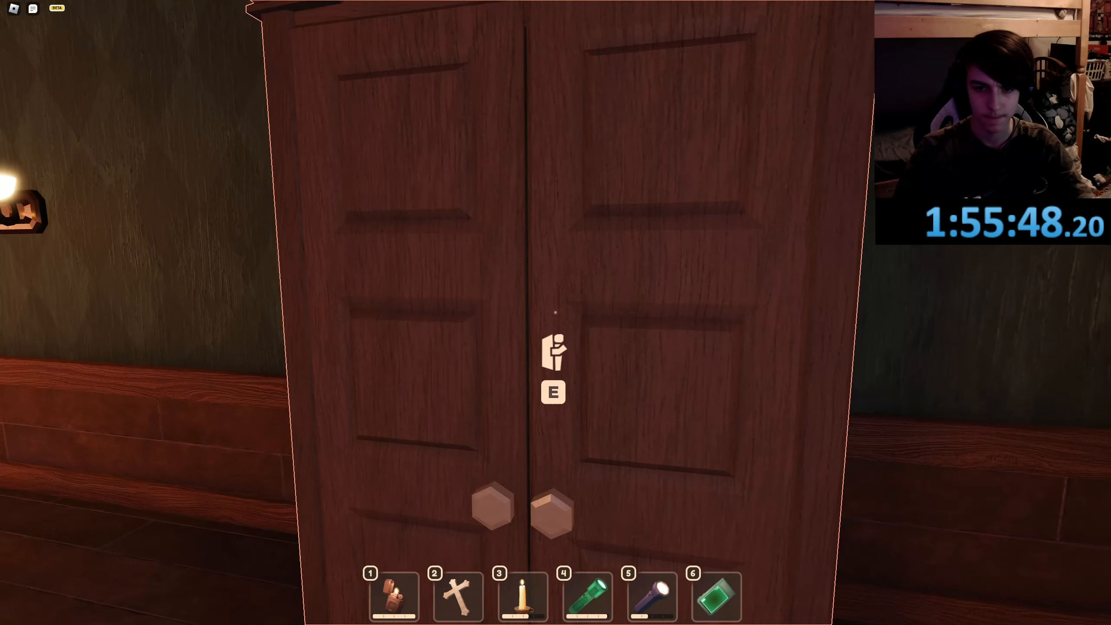
pyautogui.press('e')
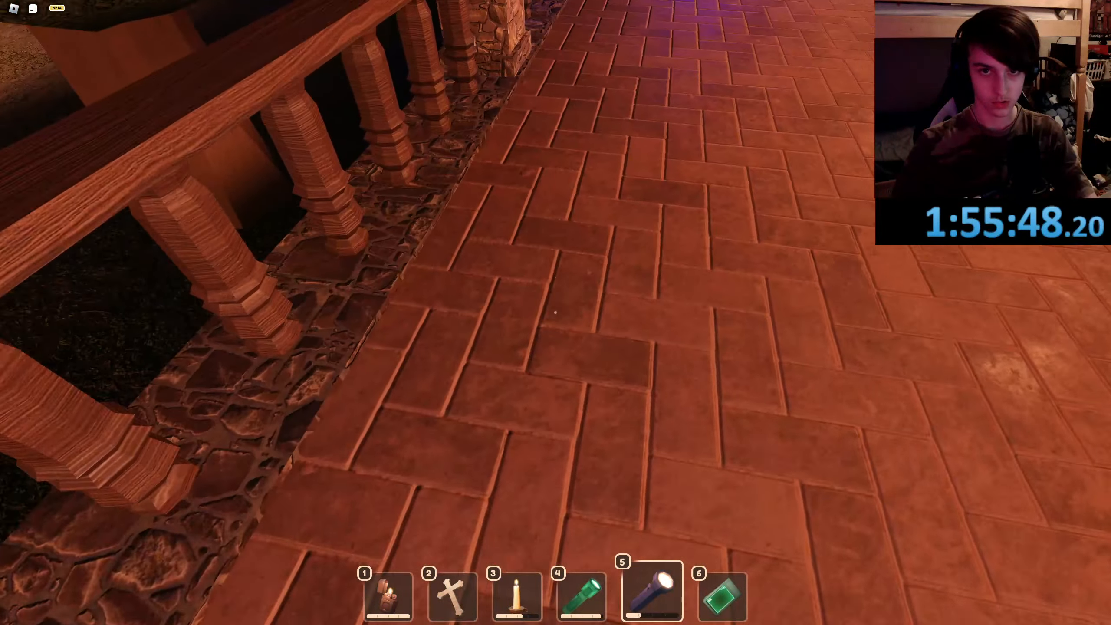
pyautogui.moveTo(553, 313)
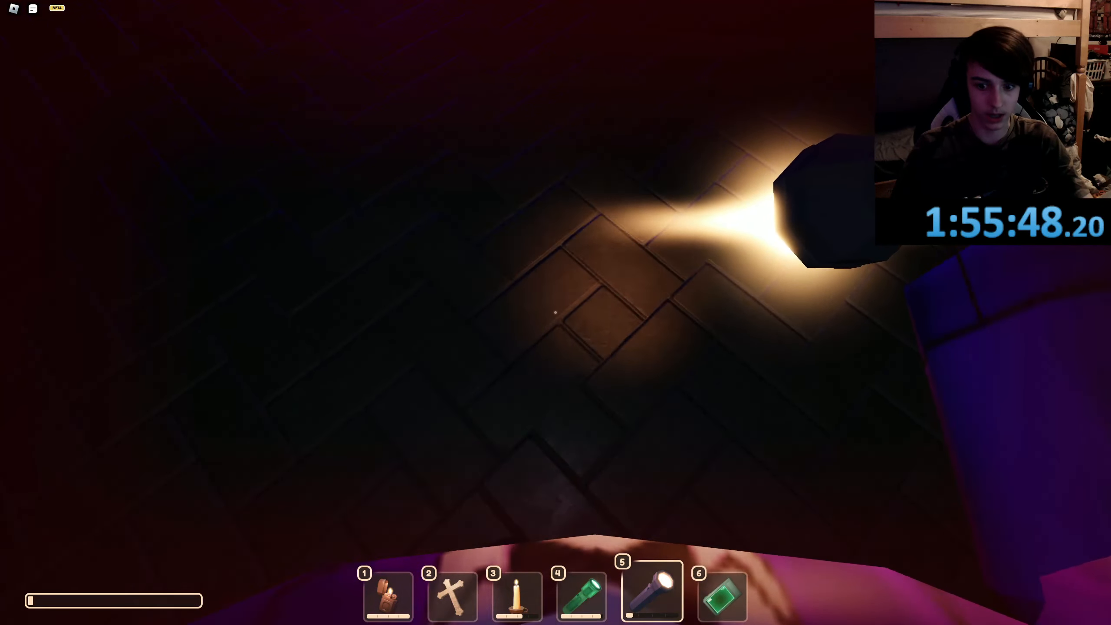
# Cross the pitch-dark rooms, alternating between the green item, empty hands and the flashlight
pyautogui.press('2')
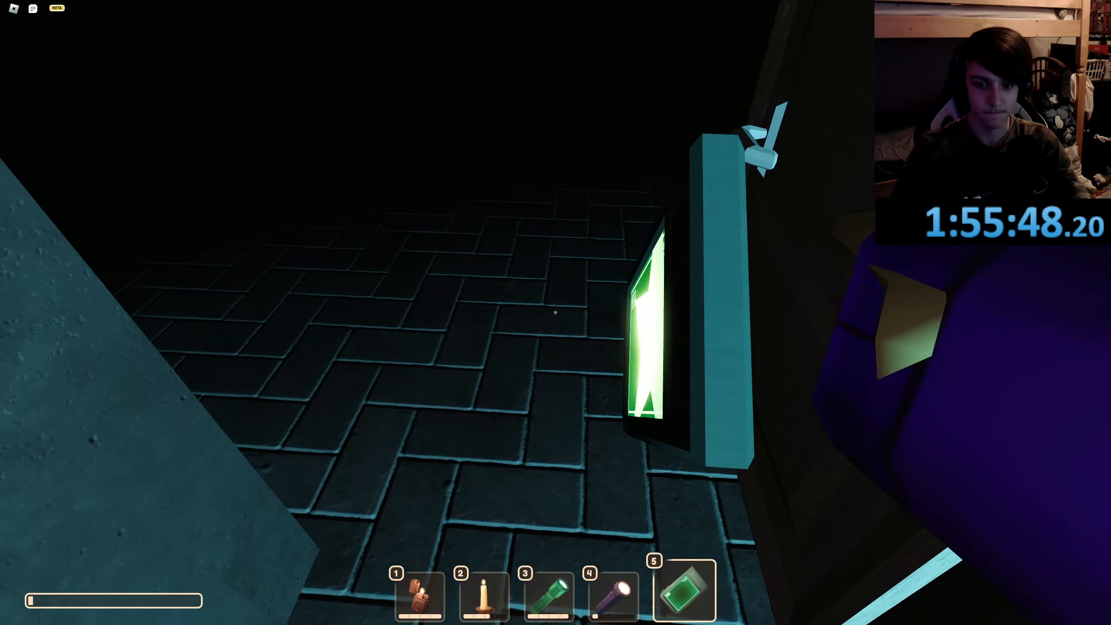
pyautogui.press('4')
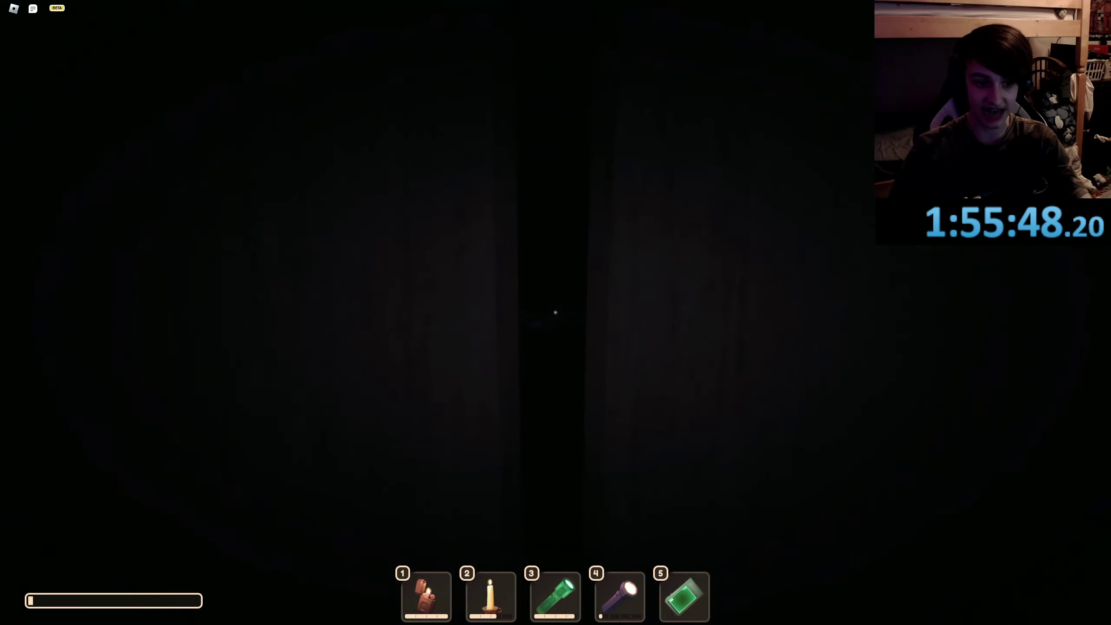
pyautogui.press('4')
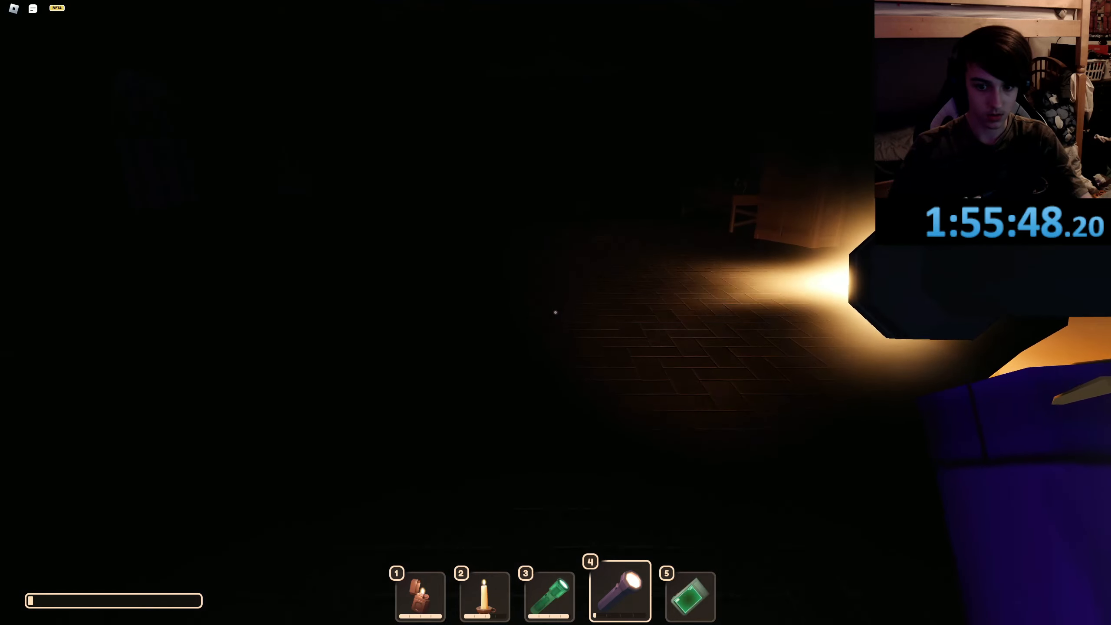
pyautogui.press('3')
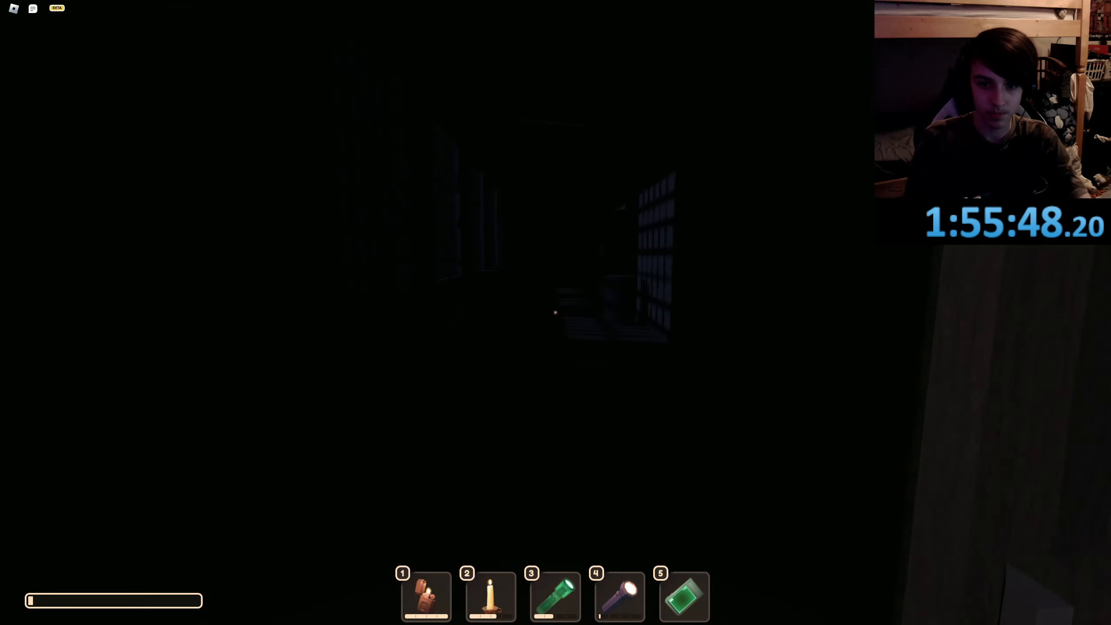
pyautogui.press('3')
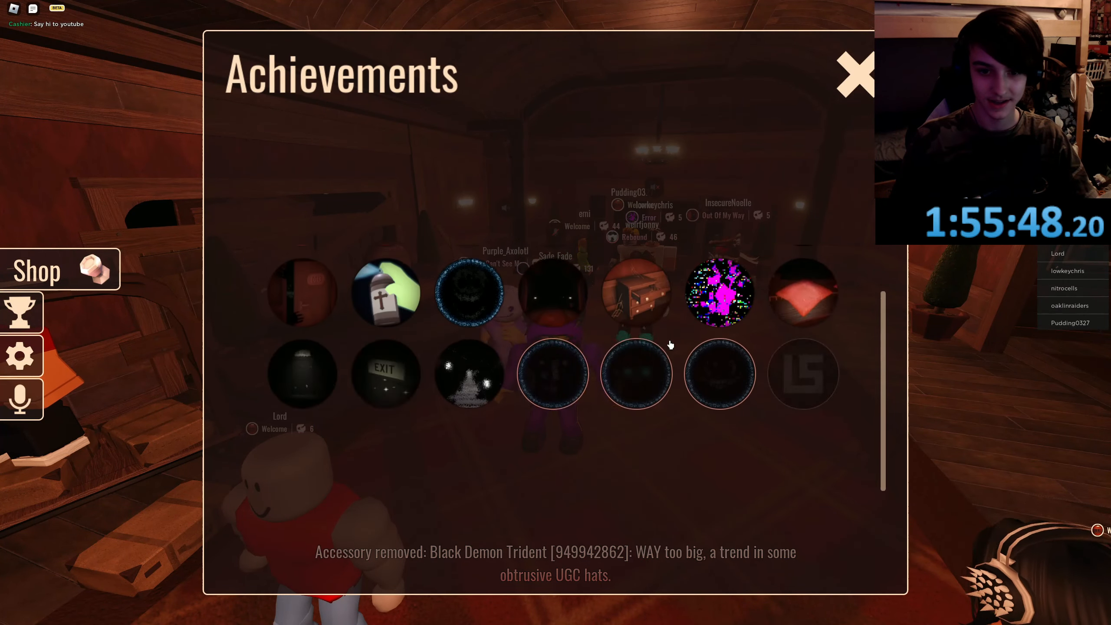
# Scroll the achievements list and display the A-1000 'Reach the end of The Rooms' badge
pyautogui.scroll(-3)
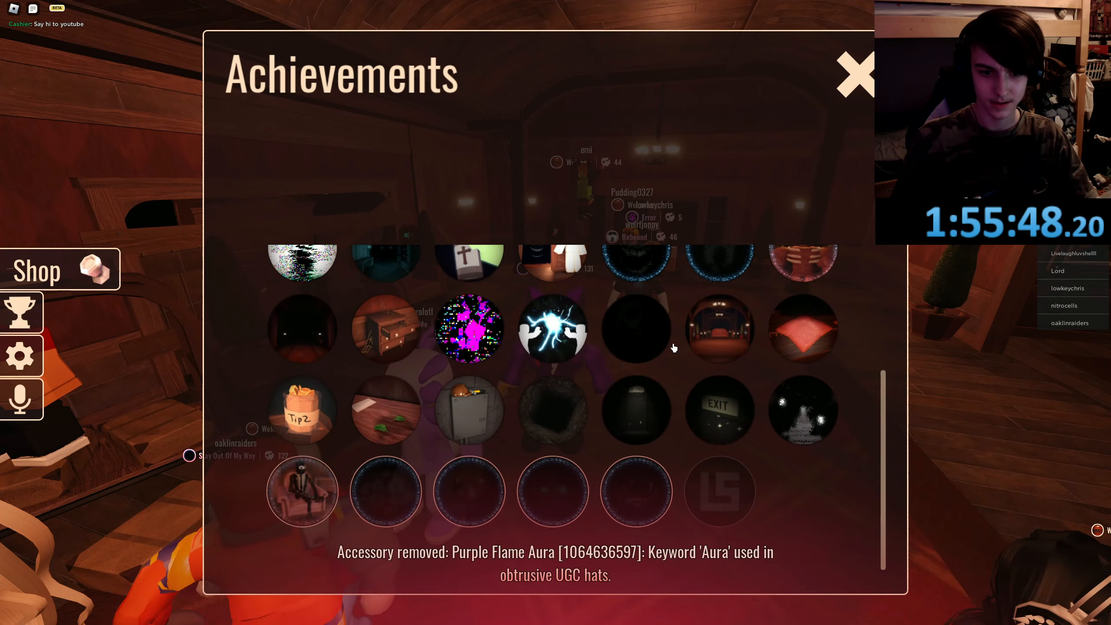
pyautogui.press('Escape')
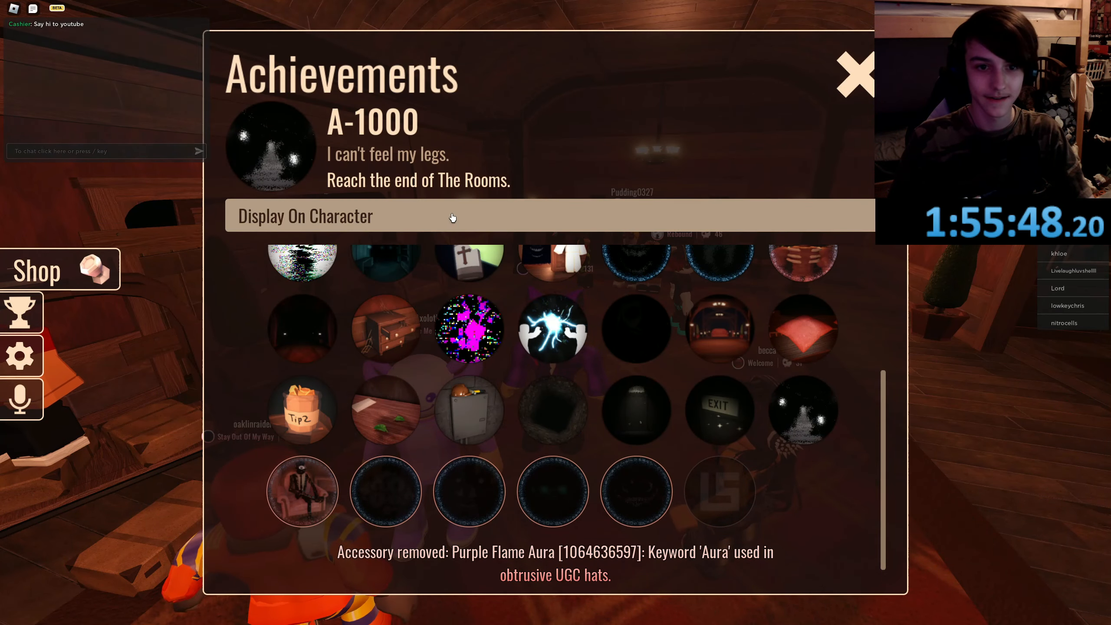
pyautogui.click(855, 72)
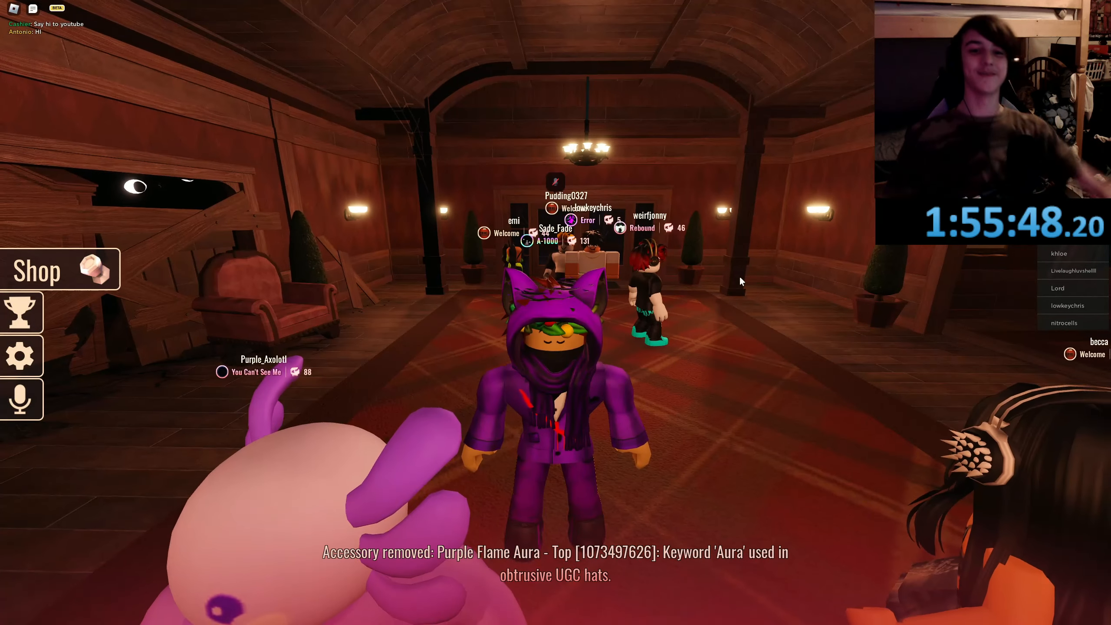